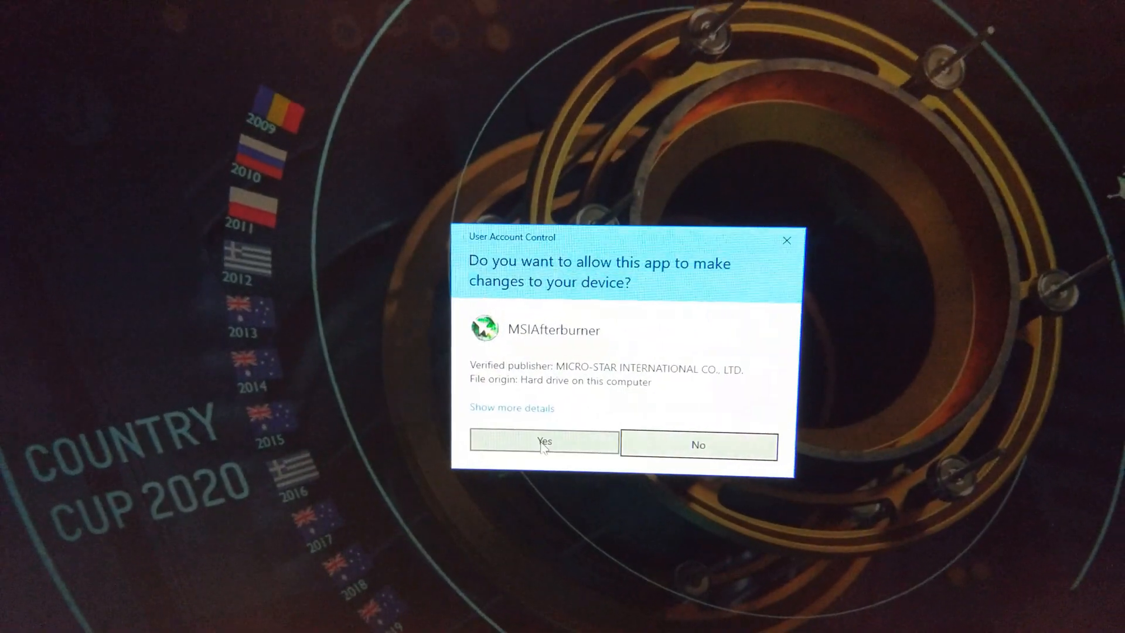
Approve the User Account Control prompt so MSI Afterburner can make changes.
click(544, 444)
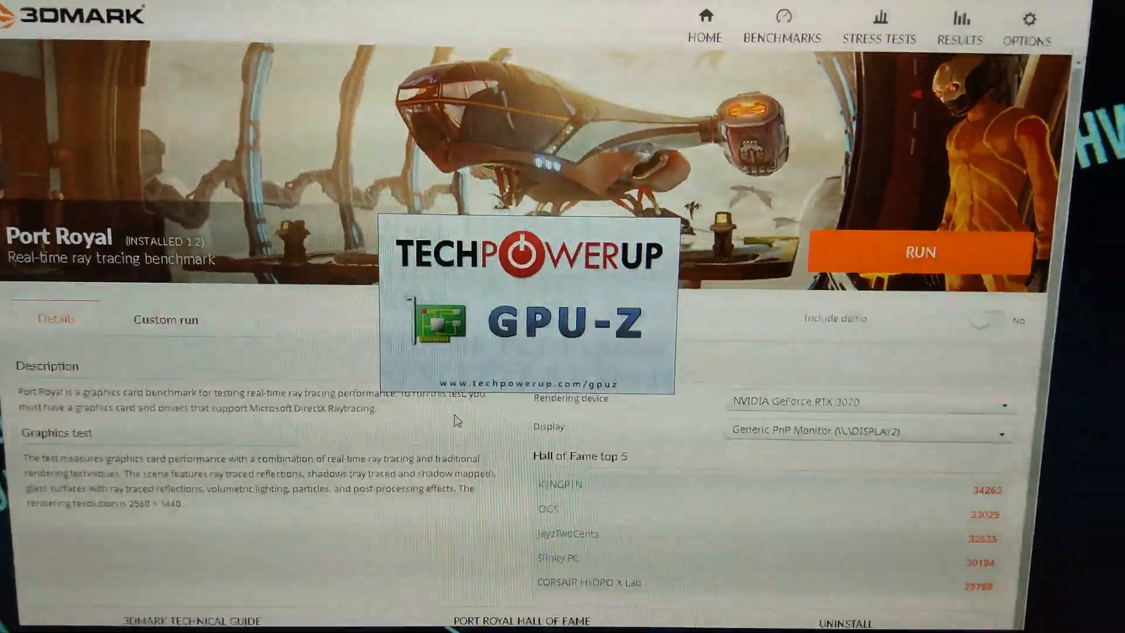
Bring up 3DMark's Port Royal benchmark page with the RTX 3070 as rendering device.
click(921, 251)
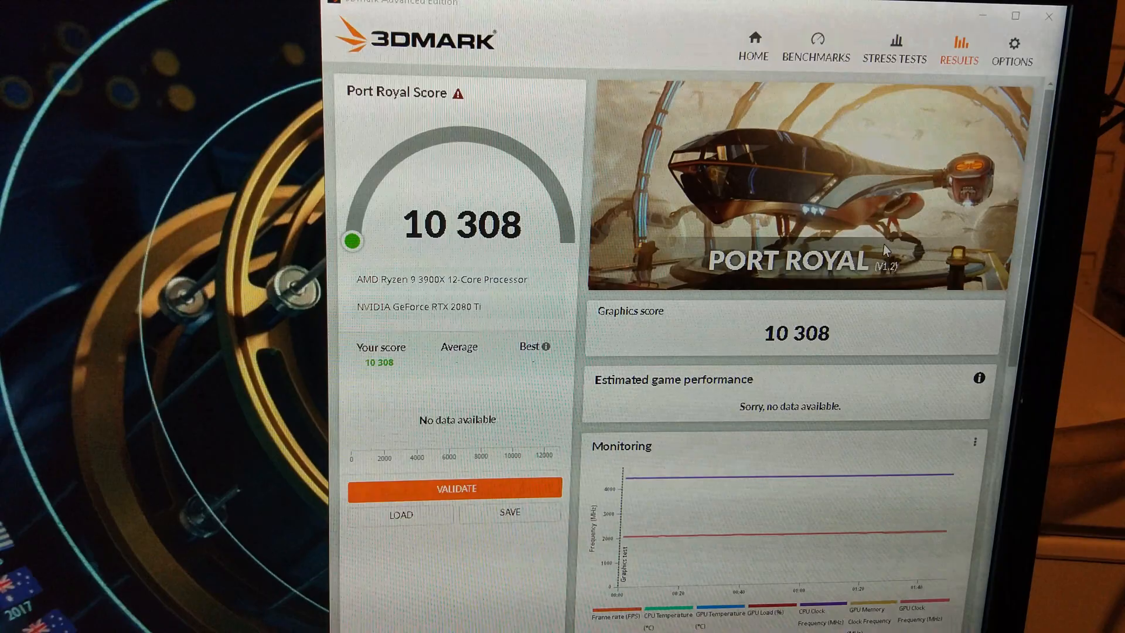
Scroll through the RTX 2080 Ti Port Royal result showing a 10,308 score.
scroll(down, 3)
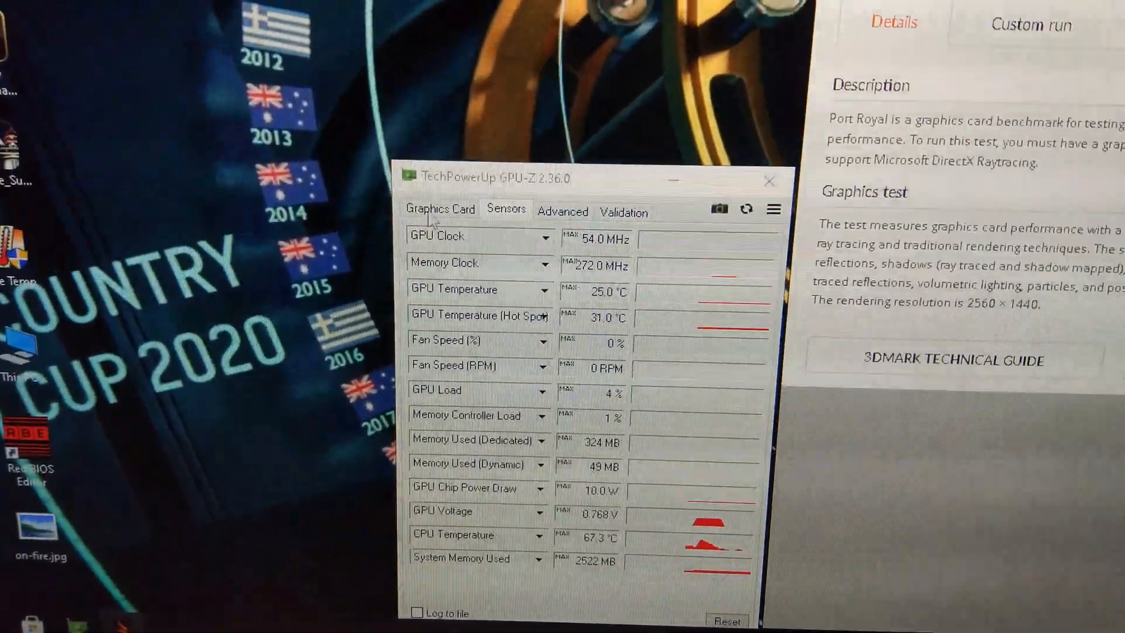
Show GPU-Z's live sensor readings: 25.0 °C GPU temperature and 4% load.
click(440, 208)
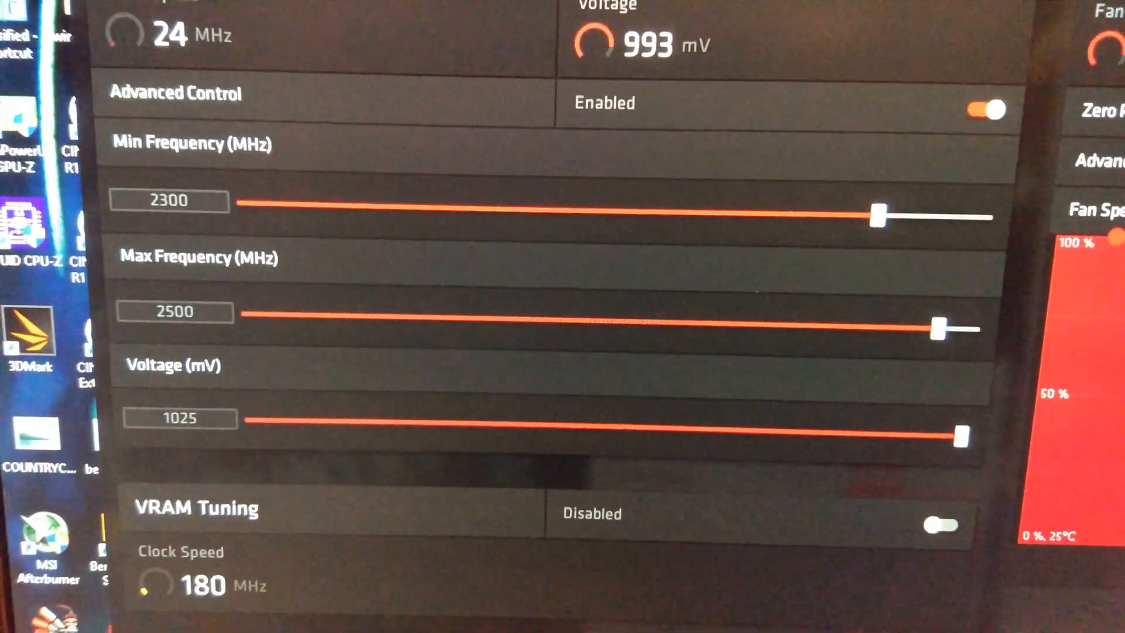
Scroll the Tuning page and drag the GPU frequency slider upward.
scroll(down, 3)
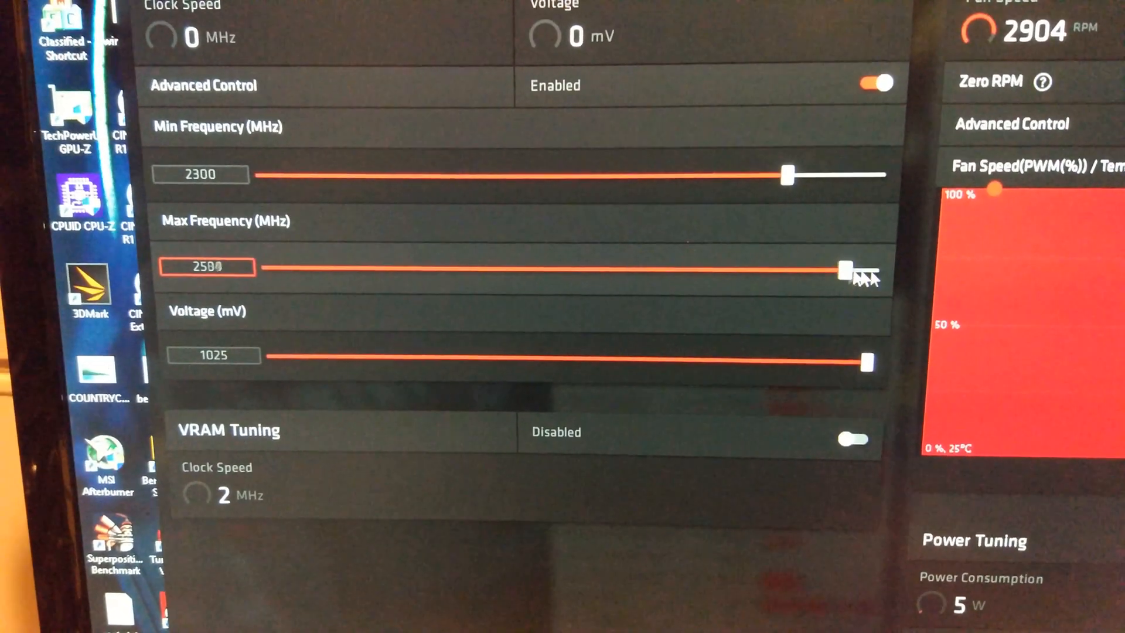
drag(847, 267, 879, 259)
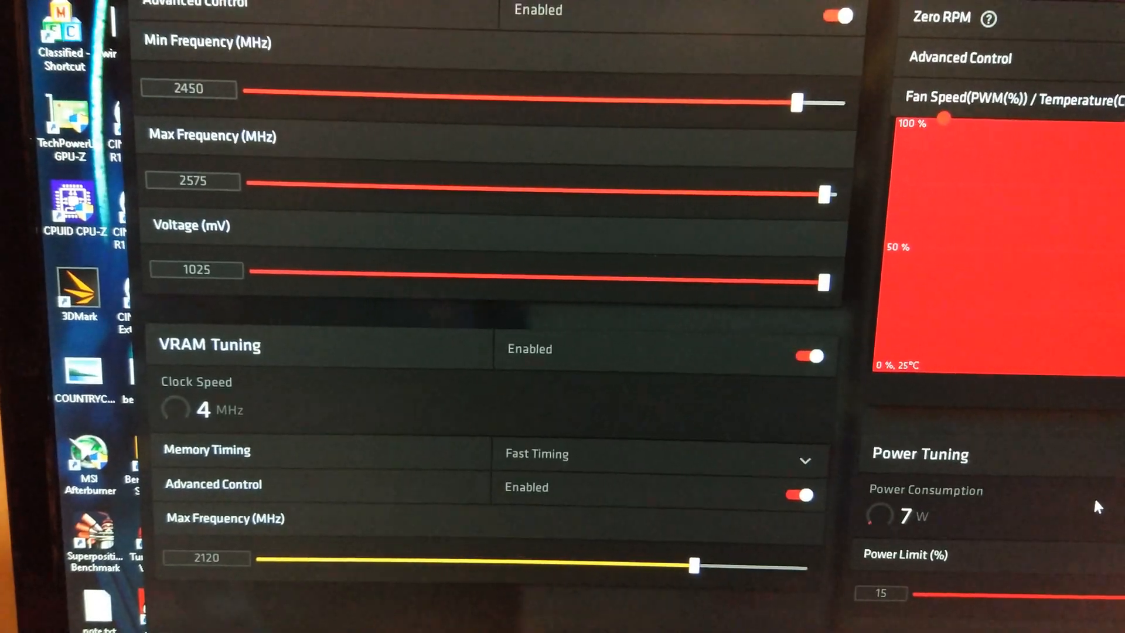
Scroll the Tuning page to review the 2580 MHz GPU and 2150 MHz VRAM settings.
scroll(down, 3)
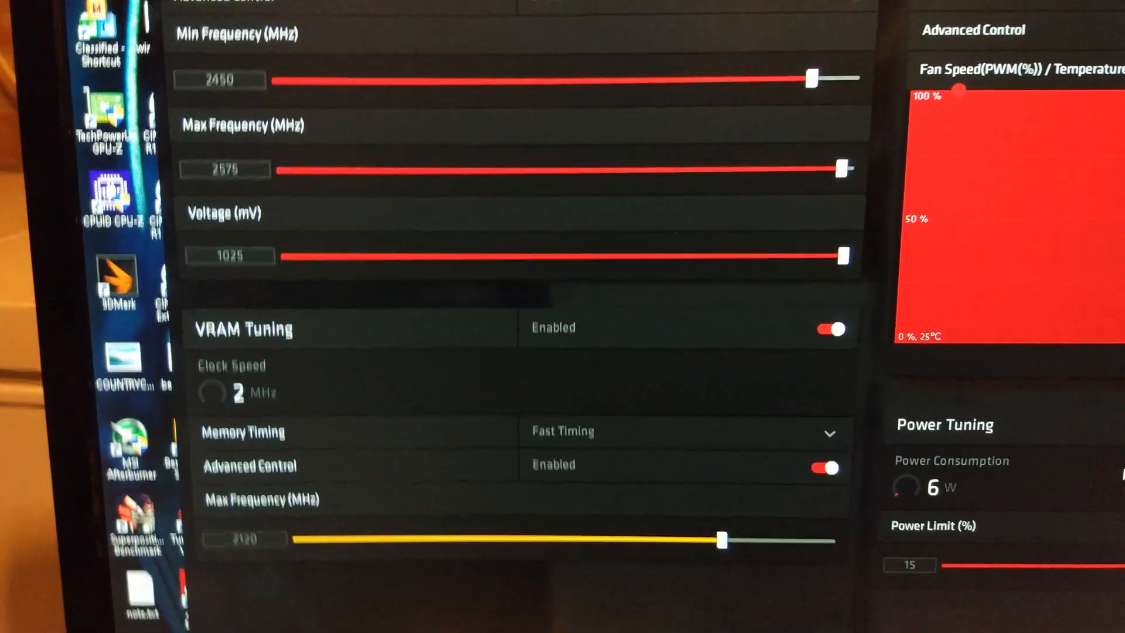
scroll(down, 3)
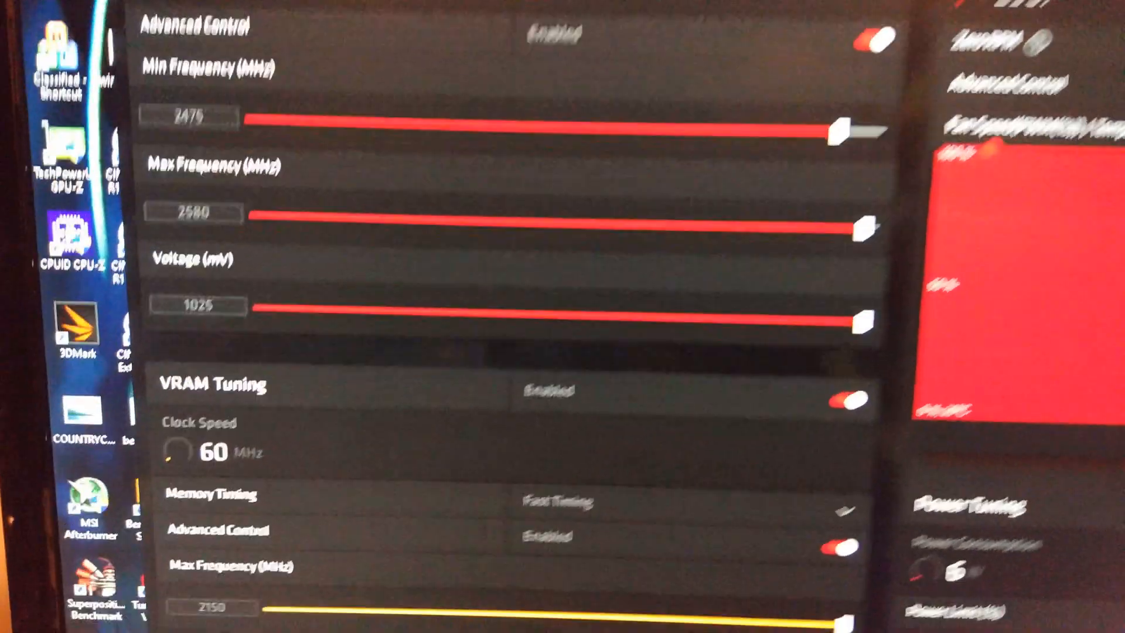
scroll(down, 3)
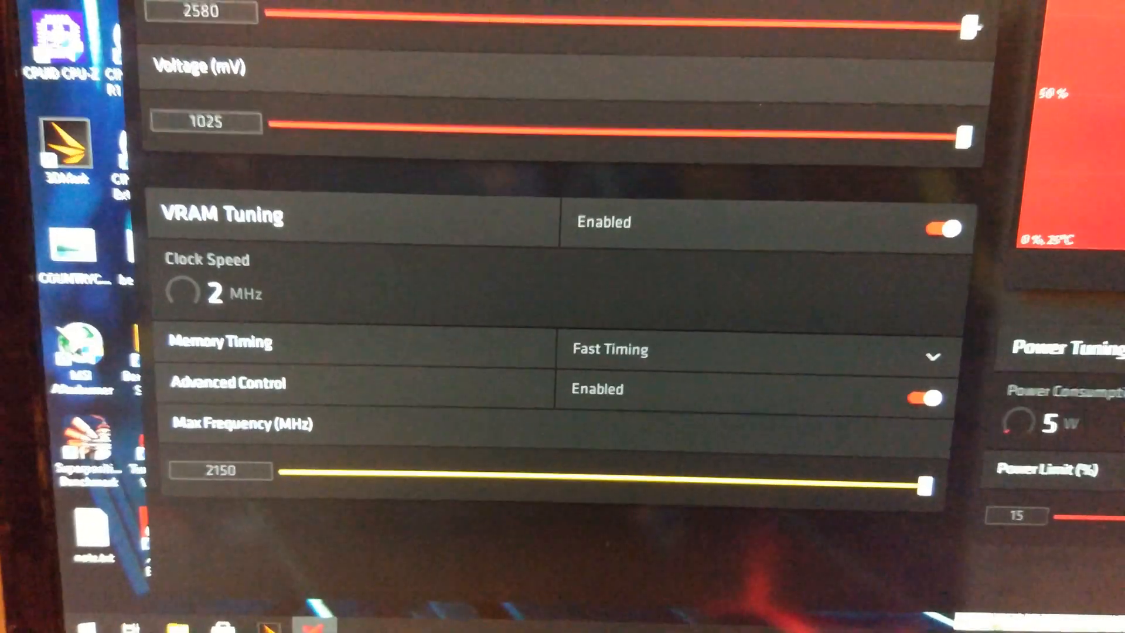